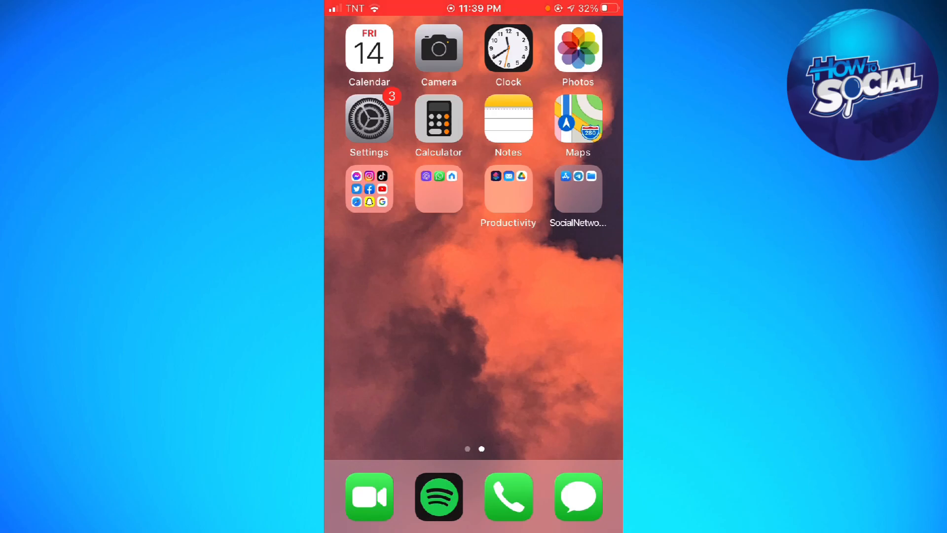
Launch the App Store from the home screen
{"action": "left_click", "coordinate": [577, 188]}
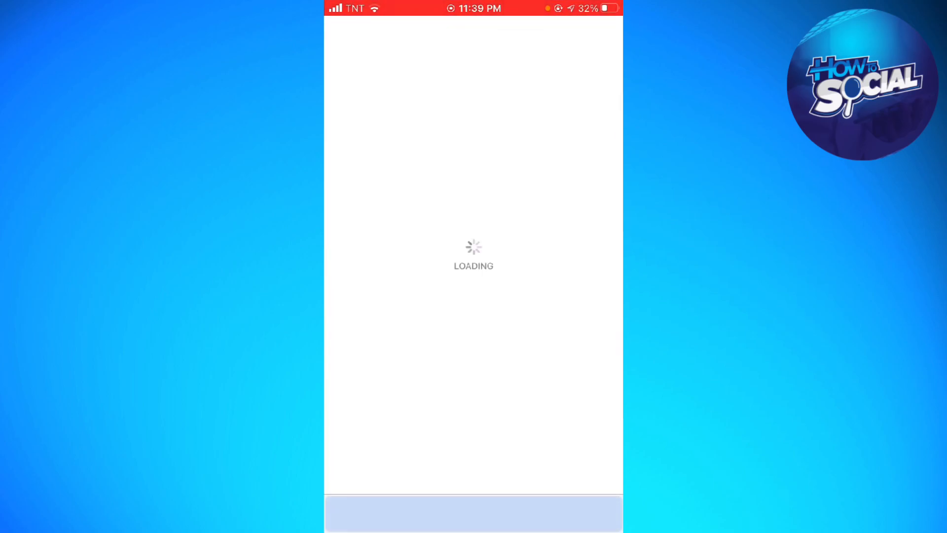
Search the store for 'tiktok', view its page showing it is current, and return home
{"action": "left_click", "coordinate": [593, 513]}
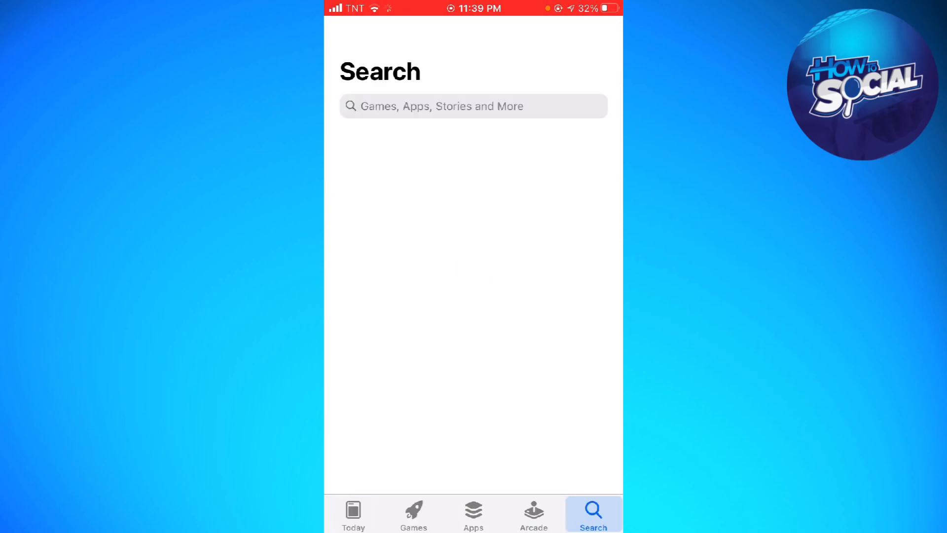
{"action": "left_click", "coordinate": [473, 105]}
{"action": "type", "text": "tiktok"}
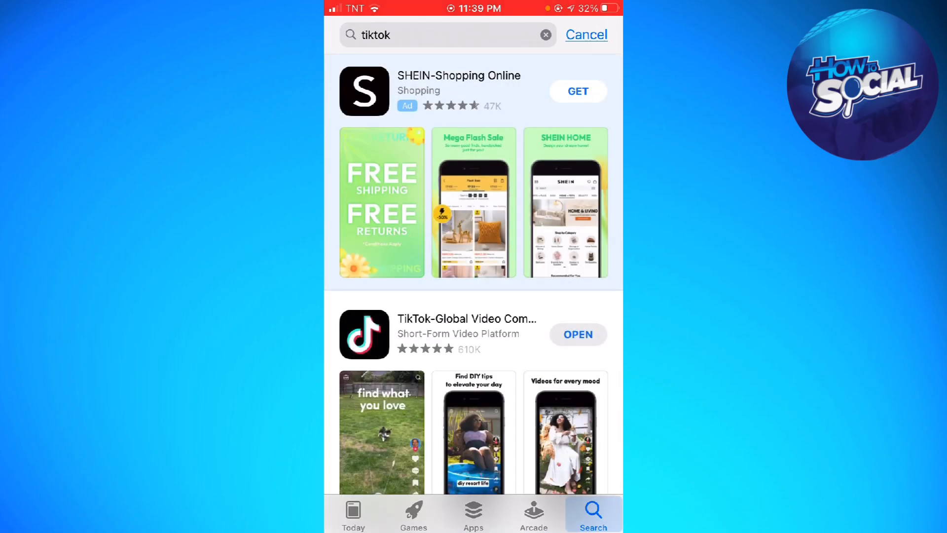
{"action": "left_click", "coordinate": [467, 319]}
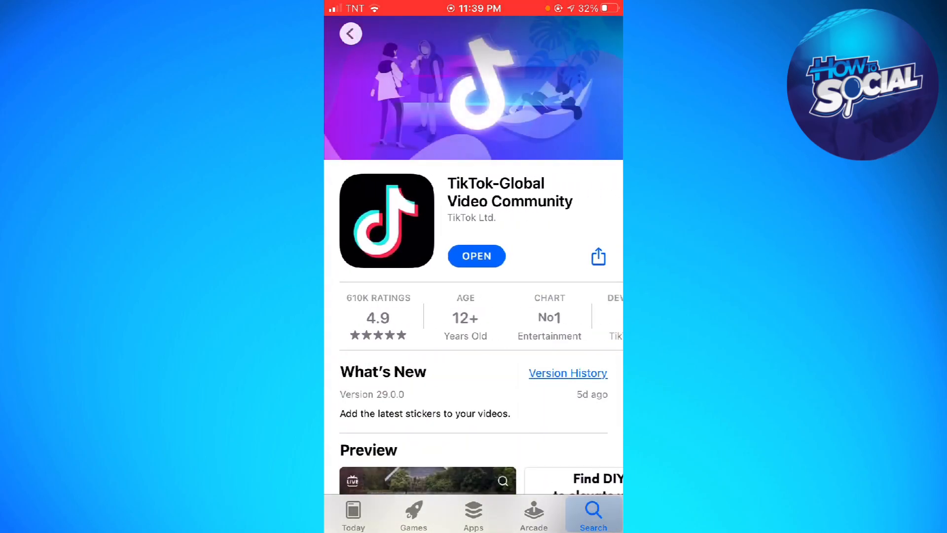
{"action": "left_click", "coordinate": [476, 255]}
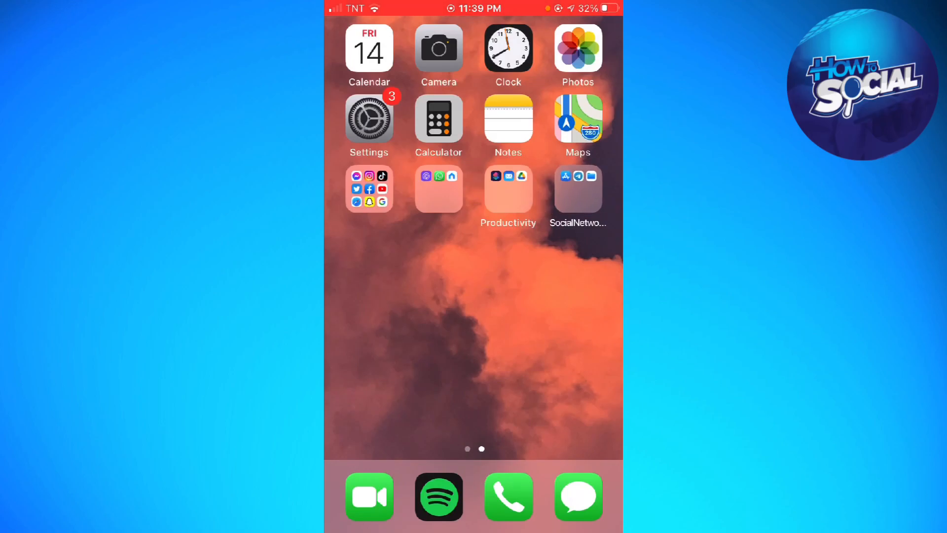
Launch TikTok from the social apps folder, landing on the profile page
{"action": "left_click", "coordinate": [369, 188]}
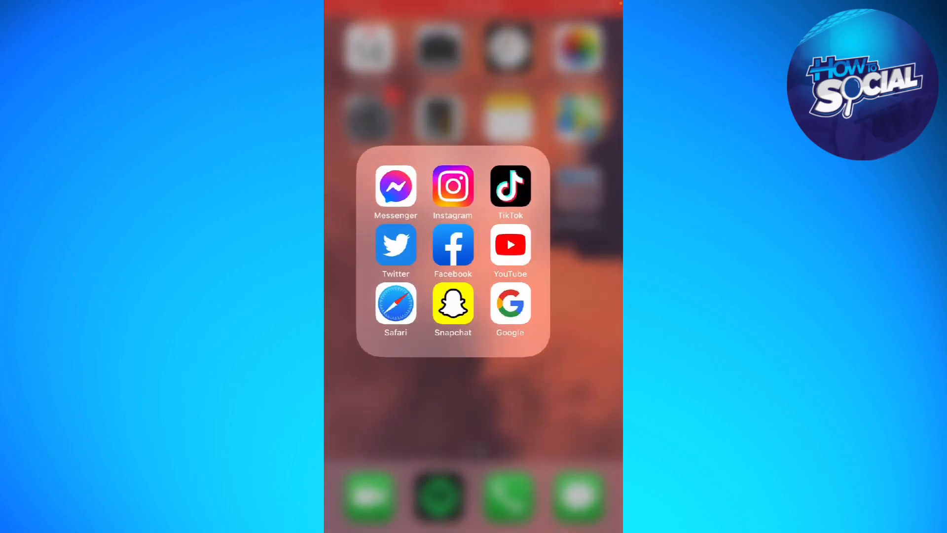
{"action": "left_click", "coordinate": [510, 187]}
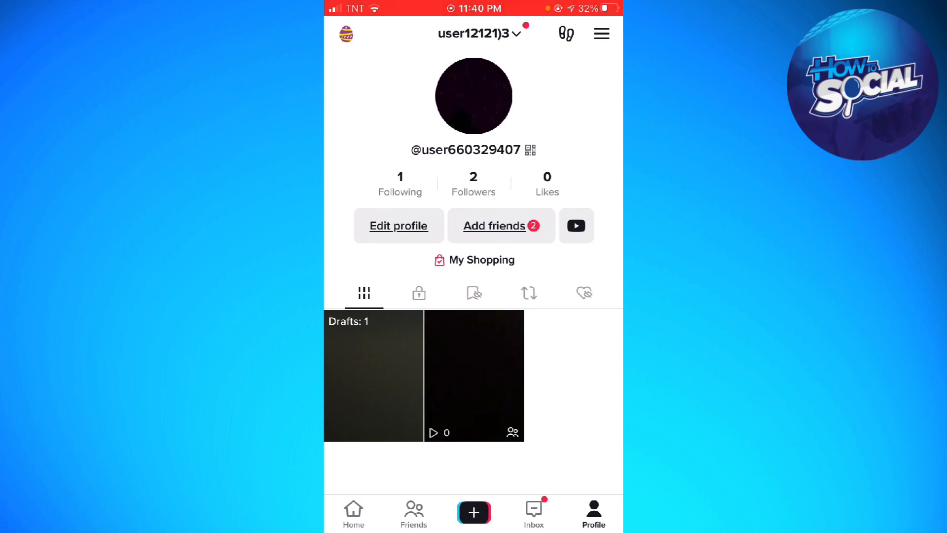
From the profile menu, go to Settings and privacy, then Comment and watch history
{"action": "left_click", "coordinate": [601, 34]}
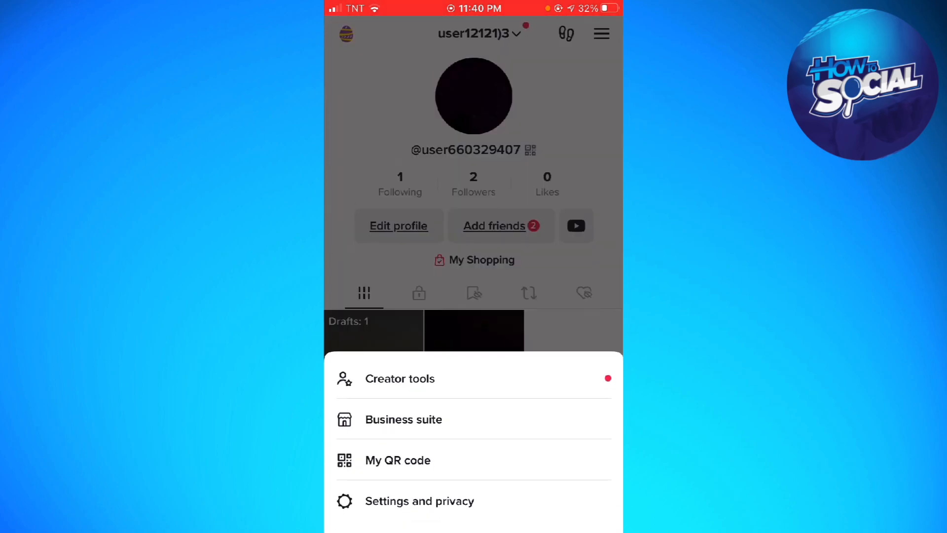
{"action": "left_click", "coordinate": [420, 501]}
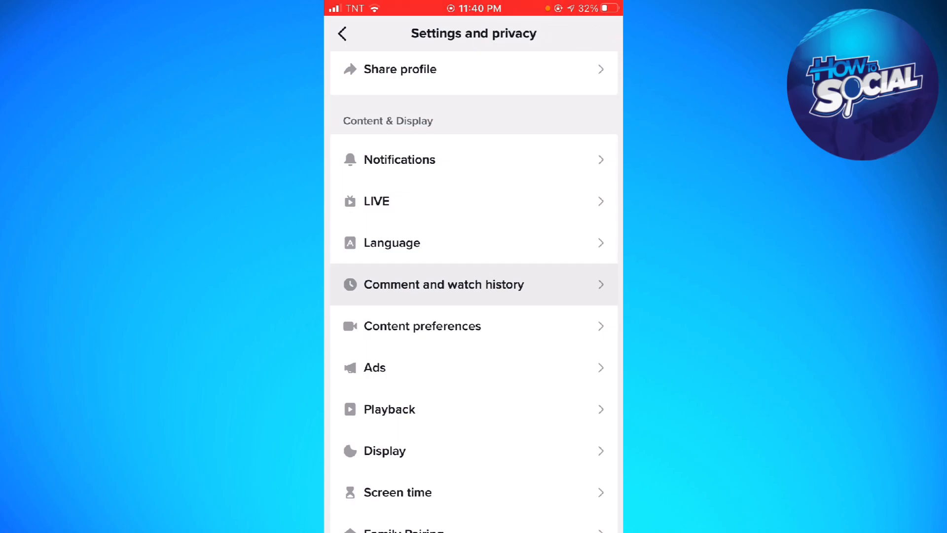
{"action": "left_click", "coordinate": [443, 284]}
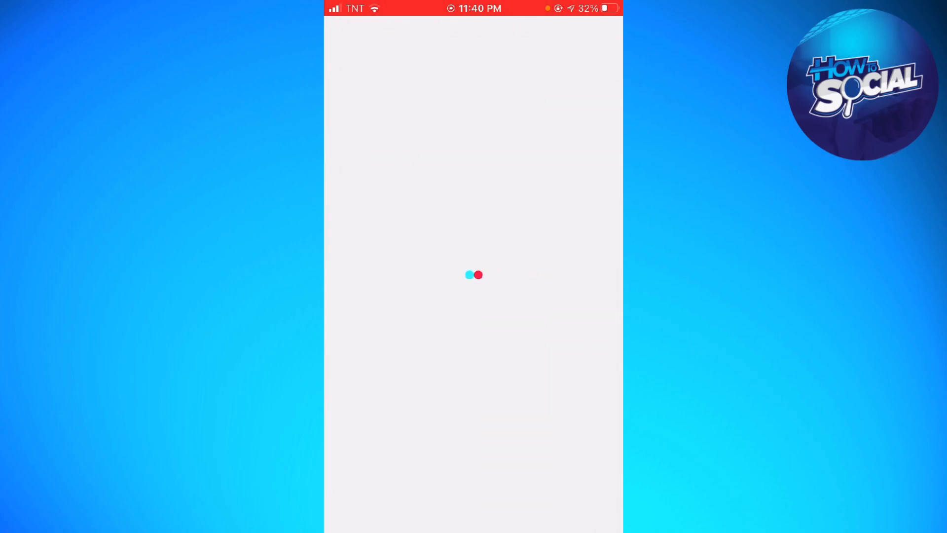